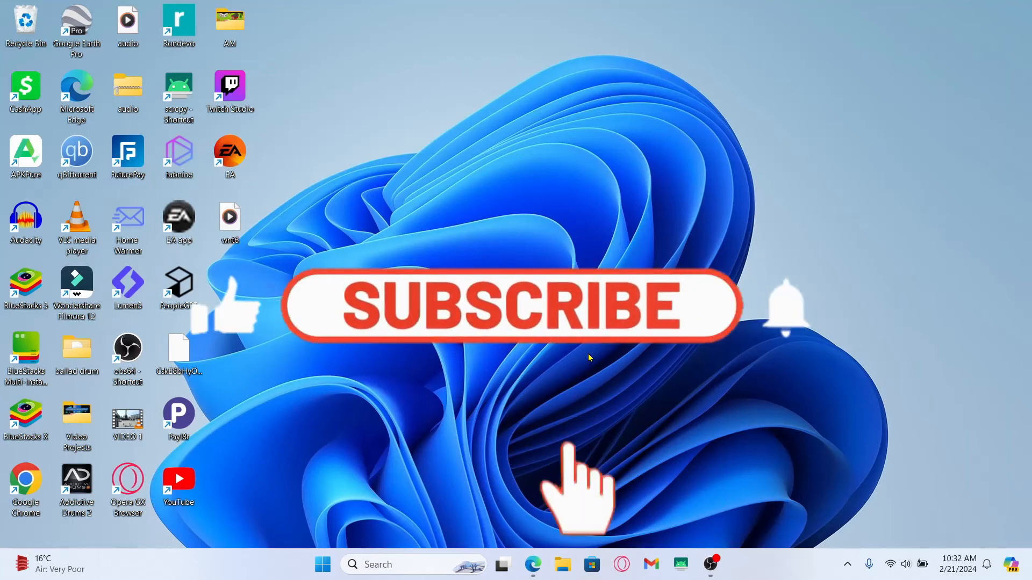
# - Launch Microsoft Edge and go to the OurTime.com homepage
pyautogui.click(506, 305)
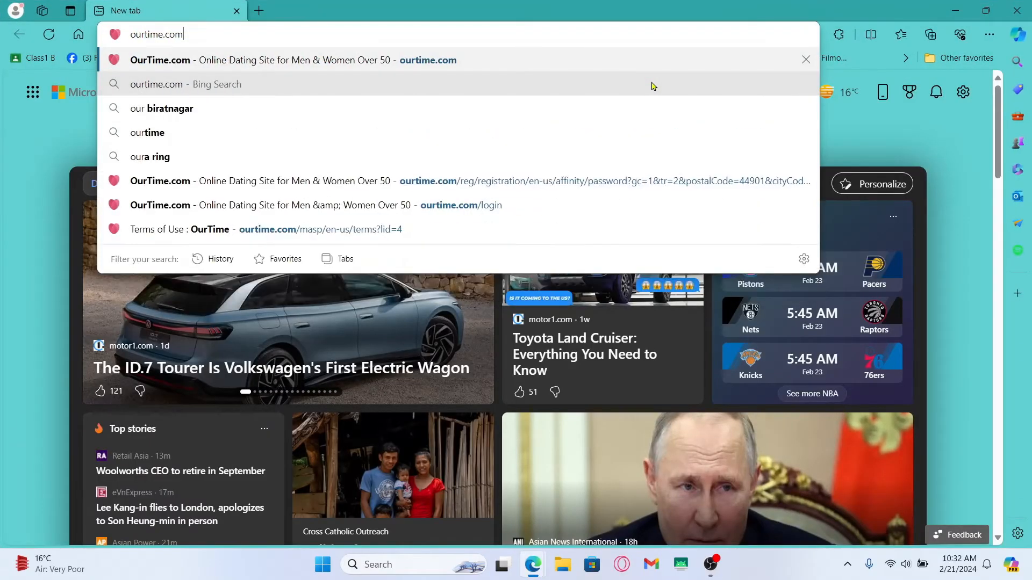
pyautogui.click(274, 61)
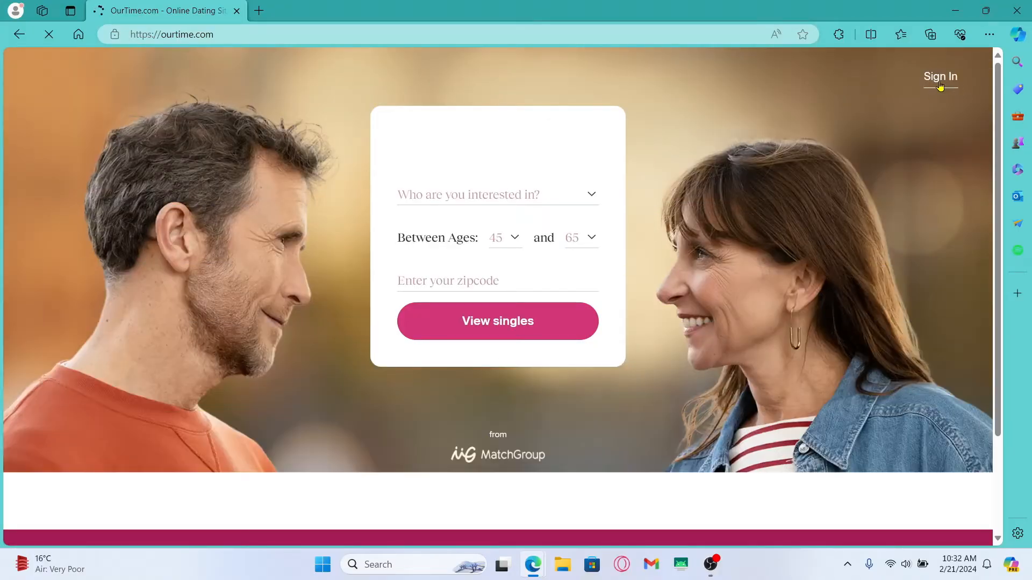
pyautogui.click(939, 76)
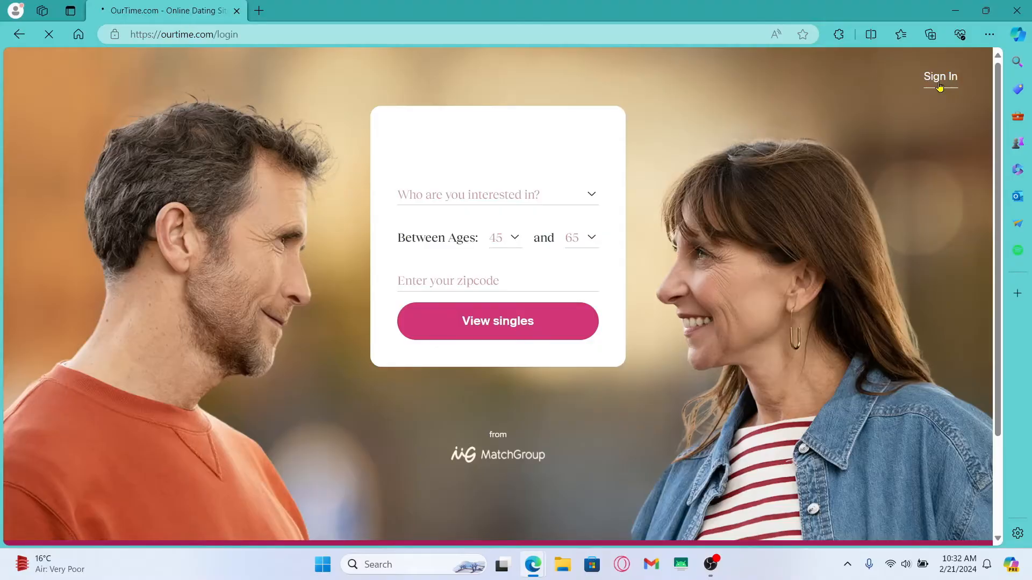
pyautogui.click(940, 76)
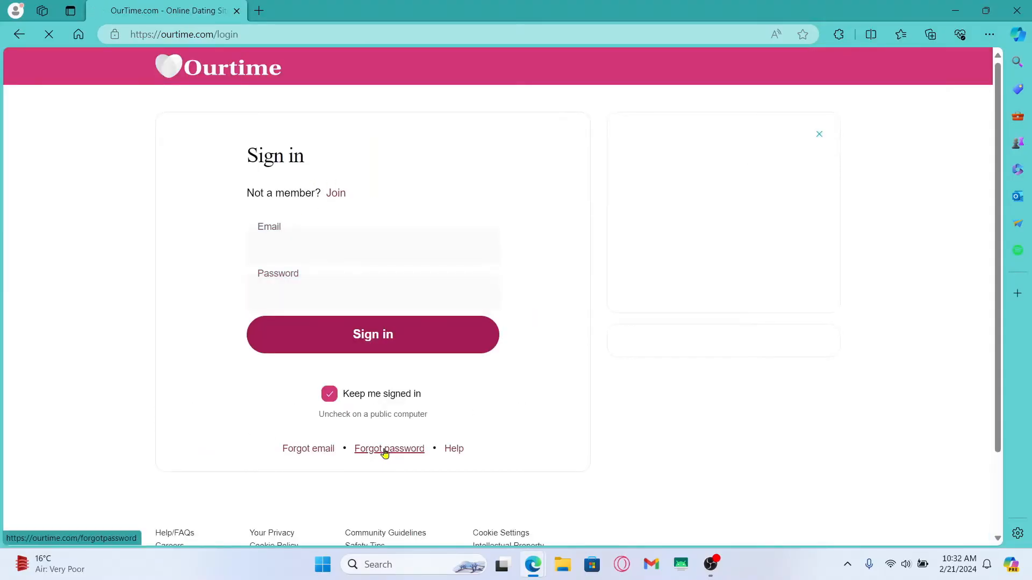
pyautogui.click(388, 448)
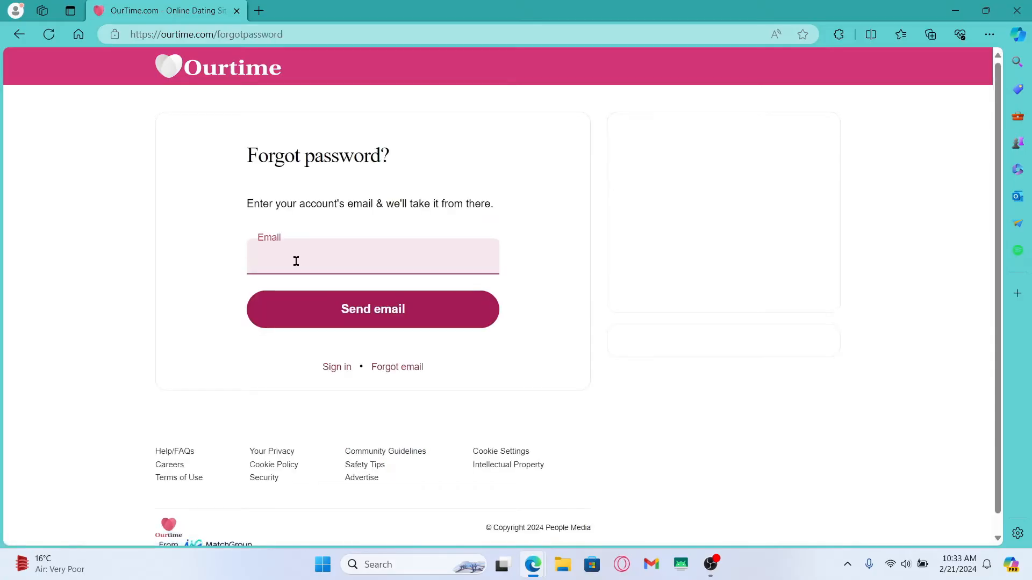
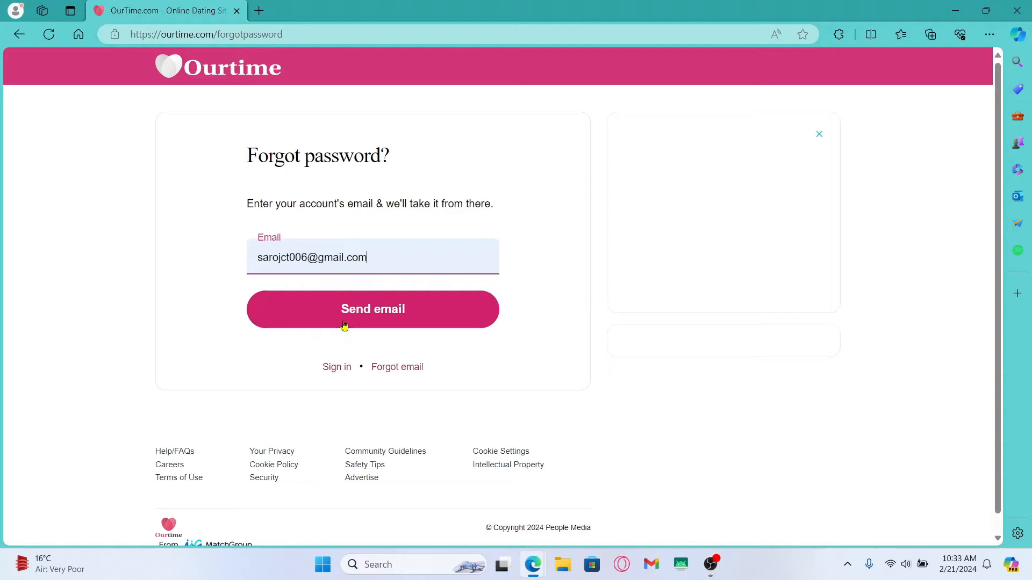
pyautogui.click(373, 309)
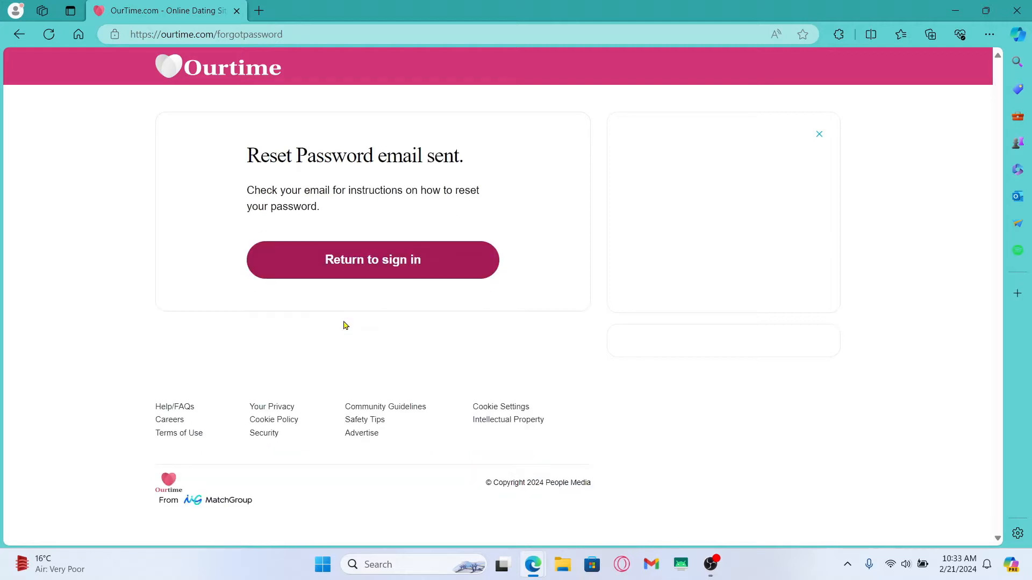
pyautogui.moveTo(345, 202)
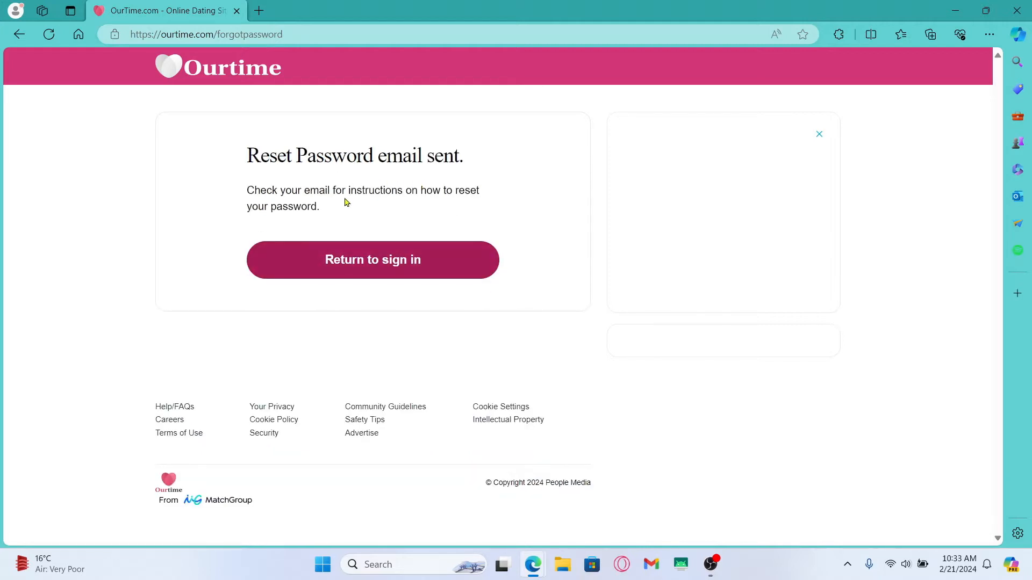
pyautogui.moveTo(206, 147)
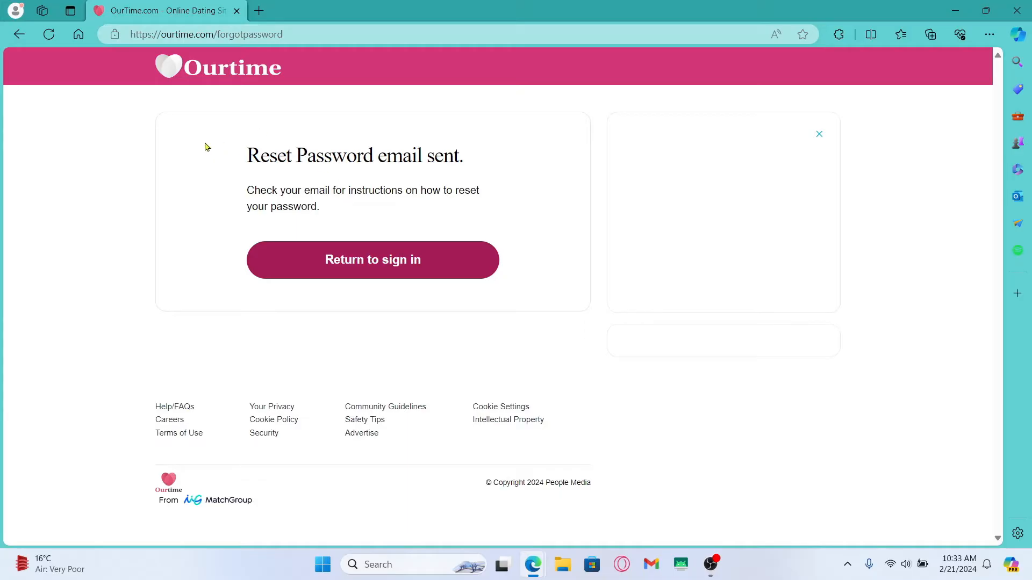
pyautogui.moveTo(201, 77)
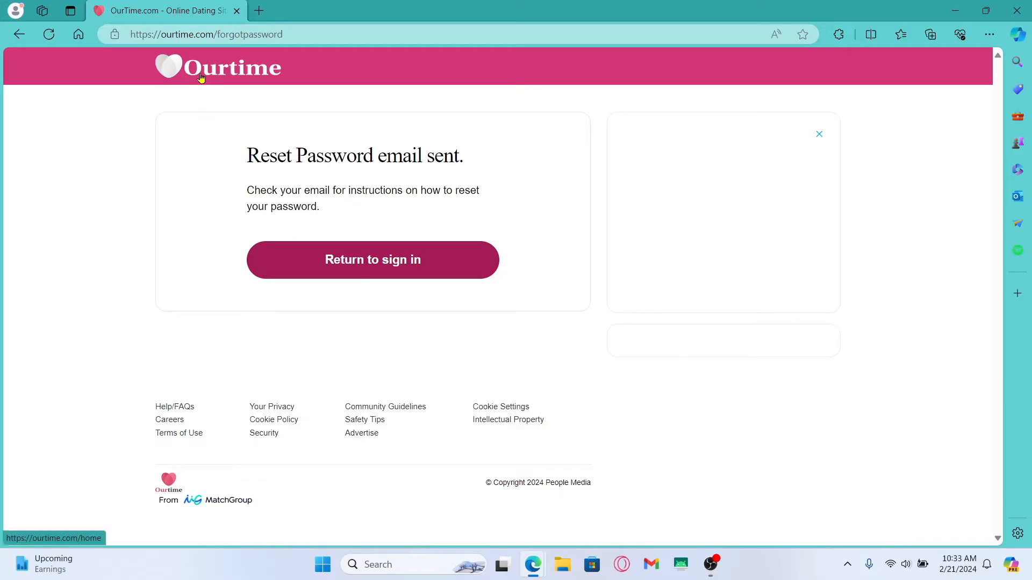
# - Return from the reset confirmation to the OurTime sign-in page
pyautogui.click(371, 259)
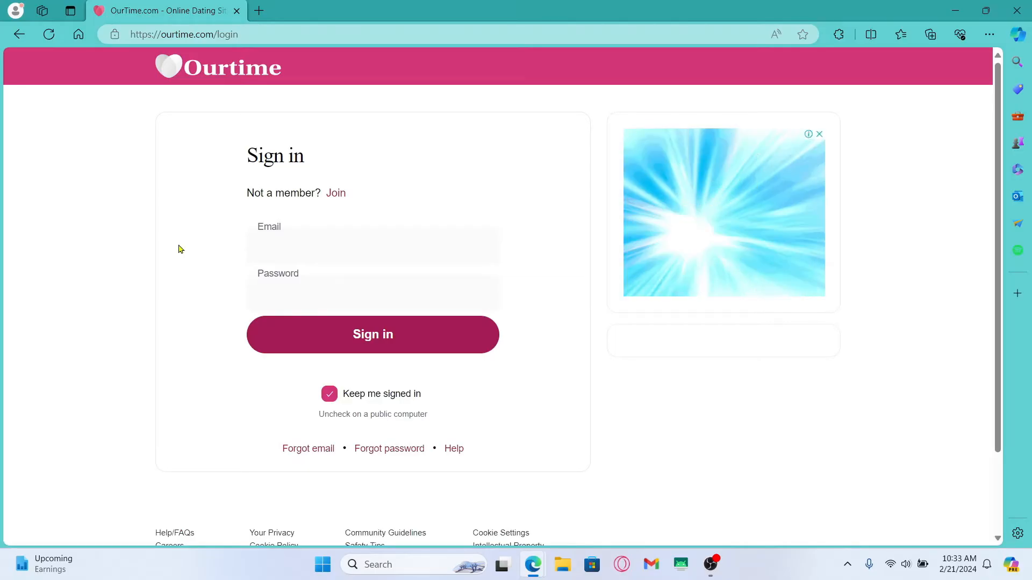
pyautogui.click(373, 246)
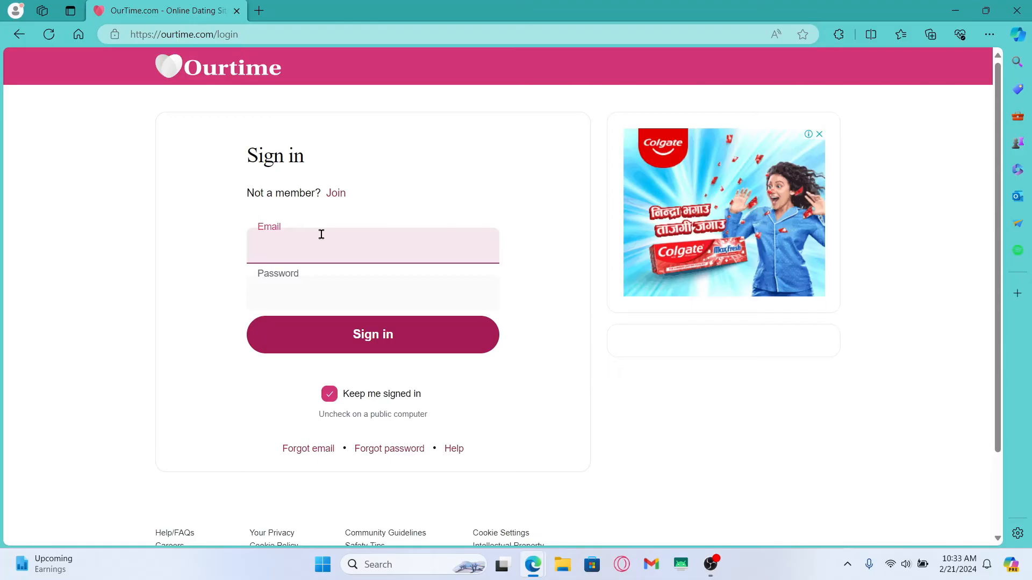
pyautogui.click(373, 247)
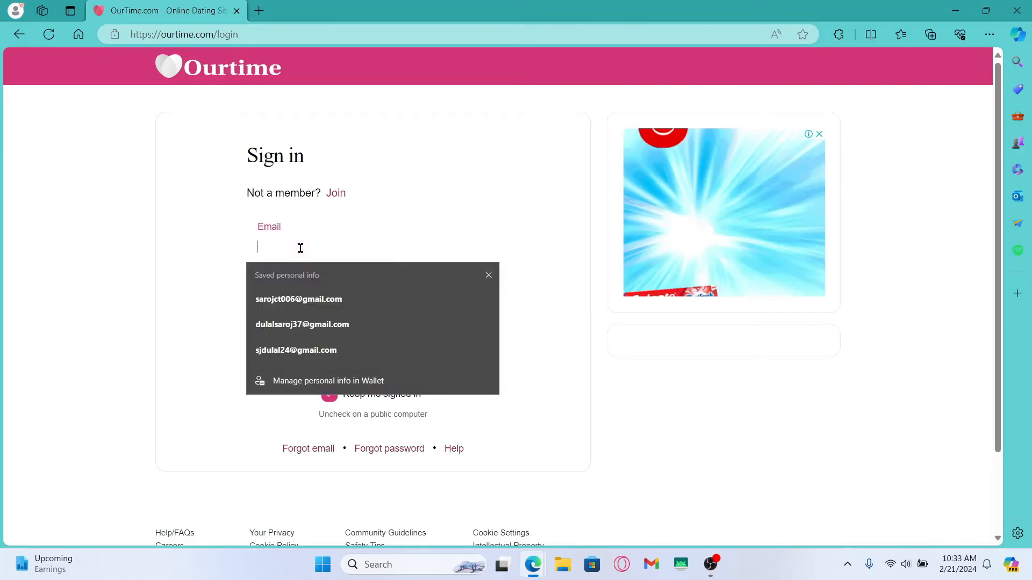
pyautogui.click(298, 299)
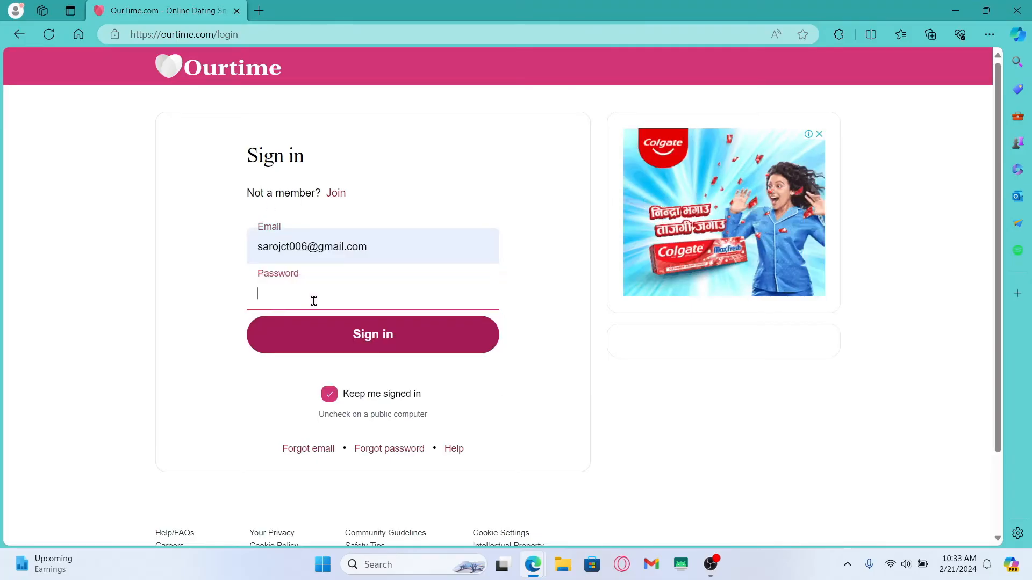
pyautogui.write('password')
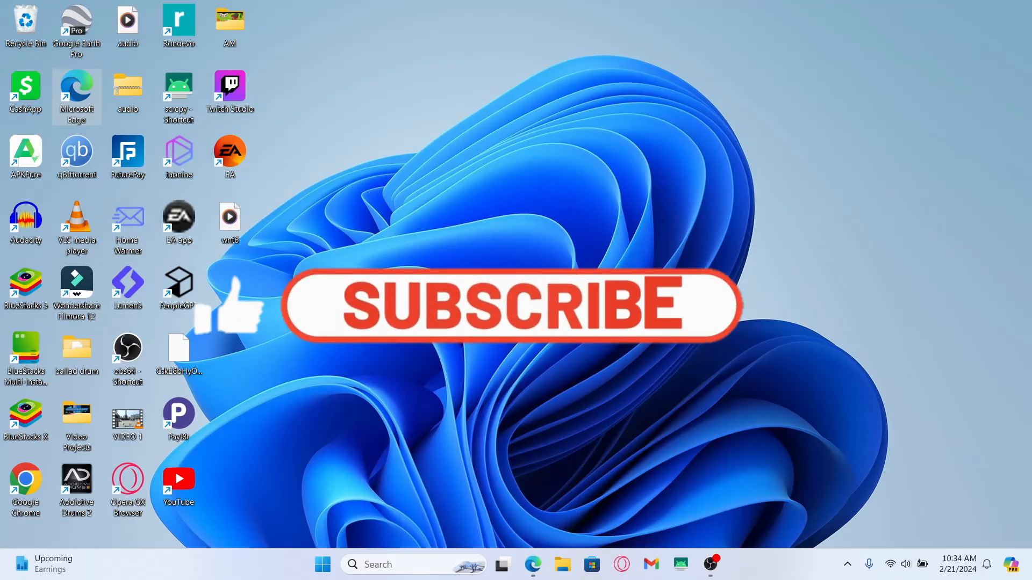
# - Close the Edge window so the Windows desktop is showing
pyautogui.click(506, 304)
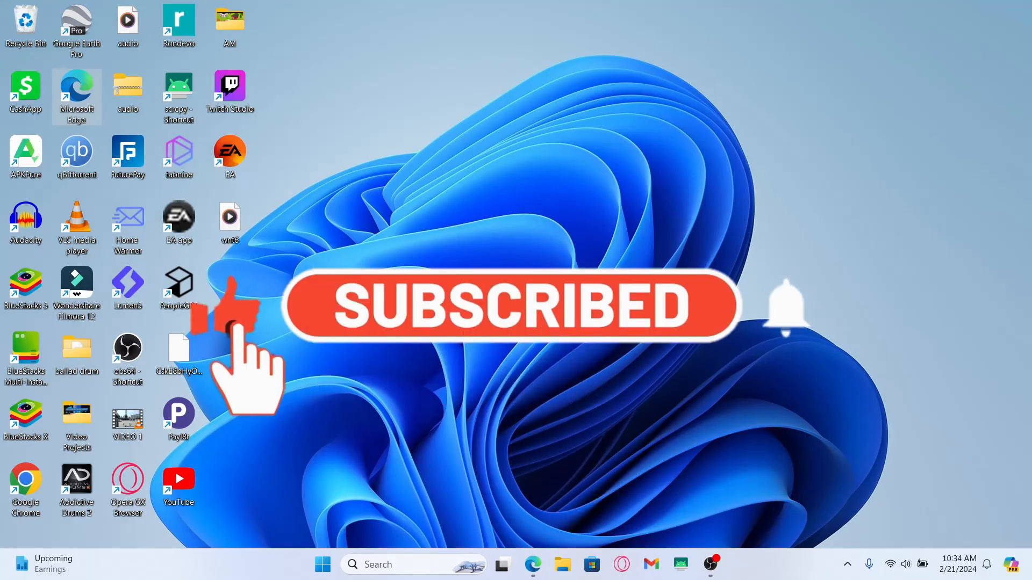